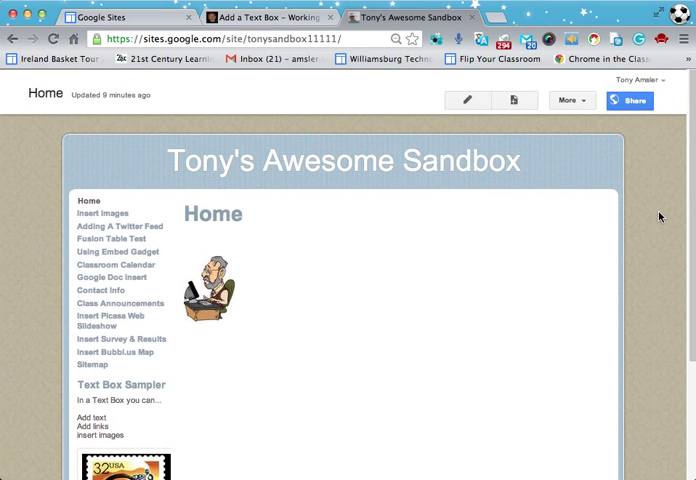
Enter Edit site layout from the More menu and browse the sidebar item list
{"action": "scroll", "scroll_direction": "down", "scroll_amount": 3}
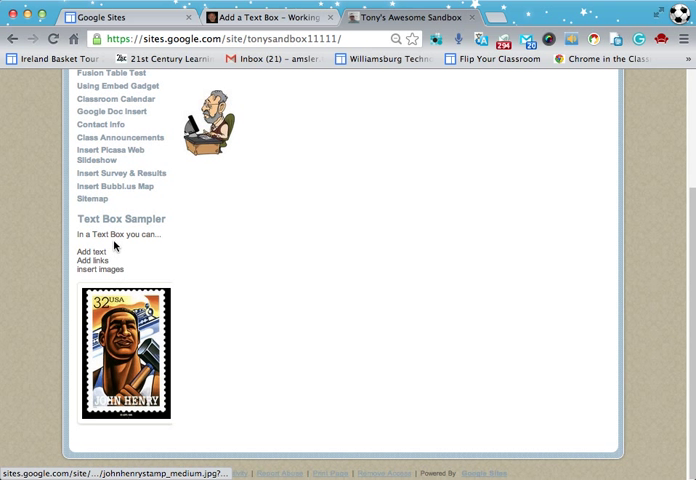
{"action": "scroll", "scroll_direction": "up", "scroll_amount": 3}
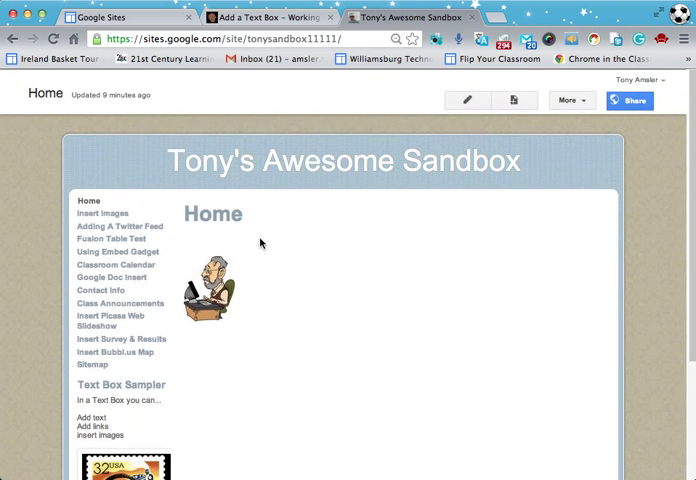
{"action": "scroll", "scroll_direction": "down", "scroll_amount": 3}
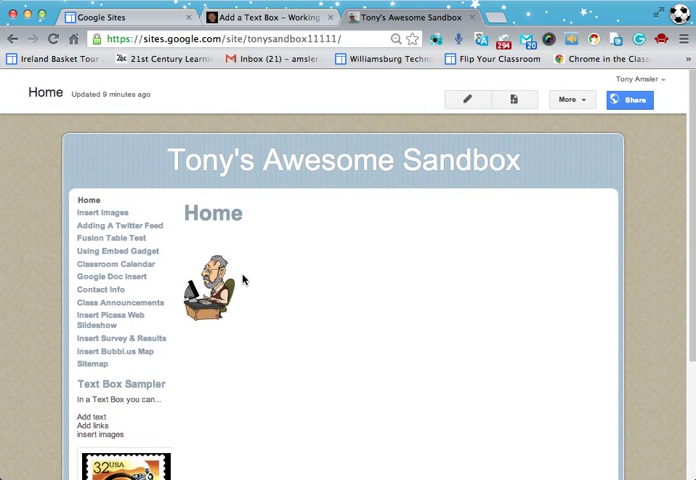
{"action": "left_click", "coordinate": [568, 99]}
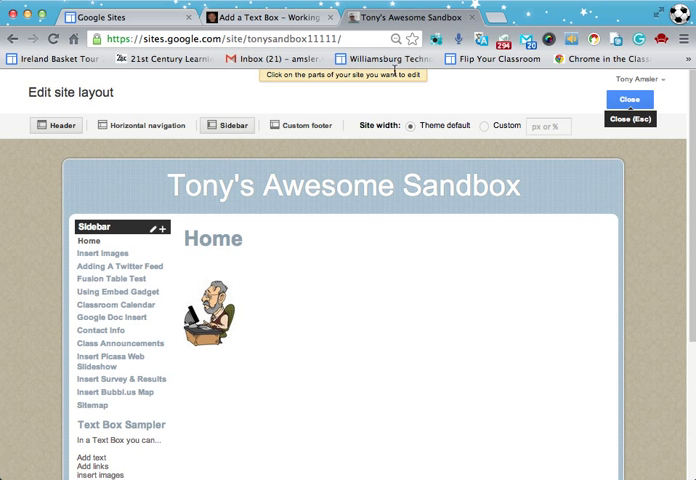
{"action": "mouse_move", "coordinate": [173, 157]}
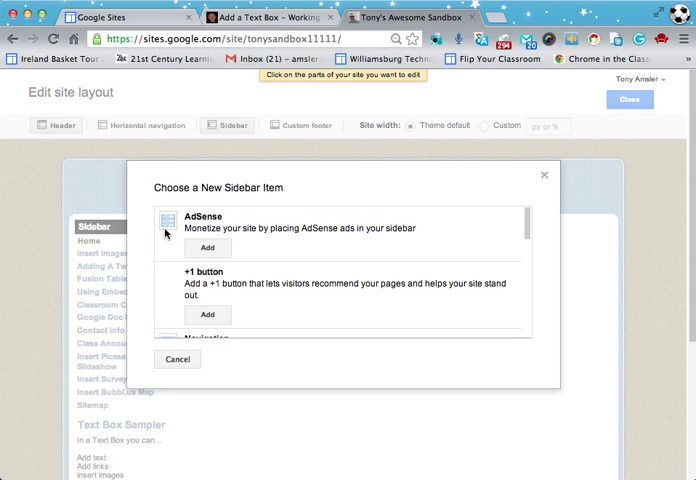
{"action": "scroll", "scroll_direction": "down", "scroll_amount": 3}
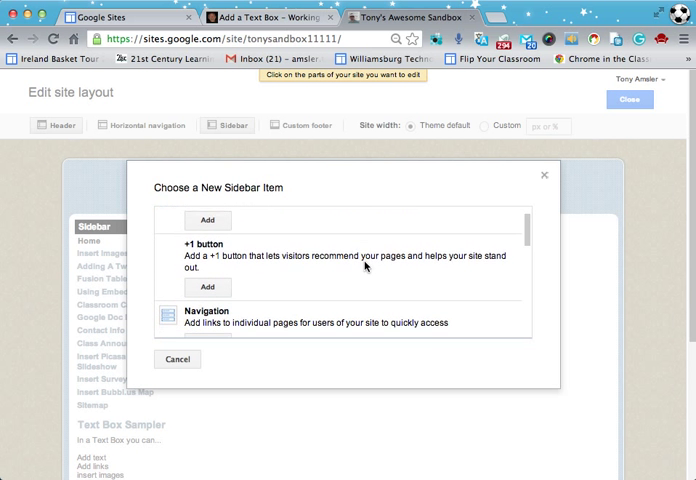
{"action": "scroll", "scroll_direction": "down", "scroll_amount": 3}
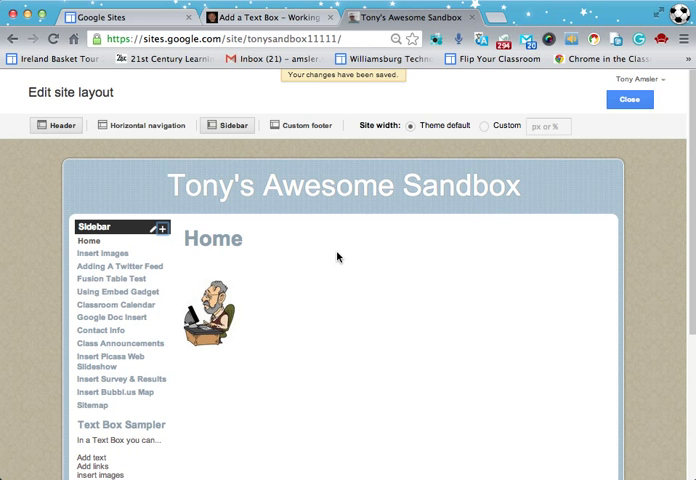
Title the new sidebar text box 'Sample Text Box' in its configuration dialog
{"action": "scroll", "scroll_direction": "down", "scroll_amount": 3}
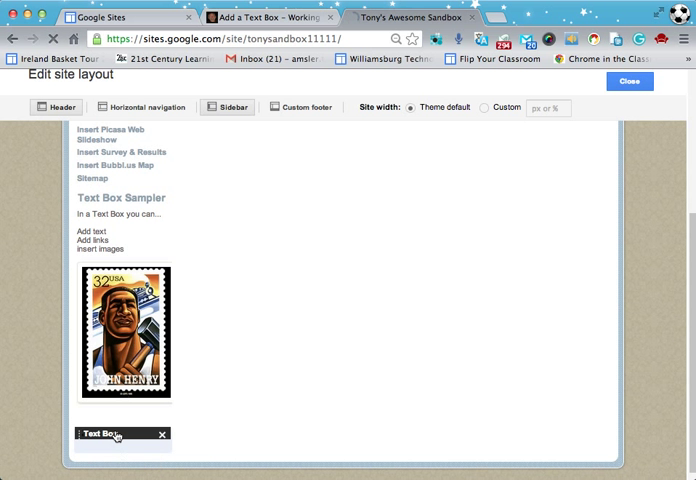
{"action": "left_click", "coordinate": [110, 435]}
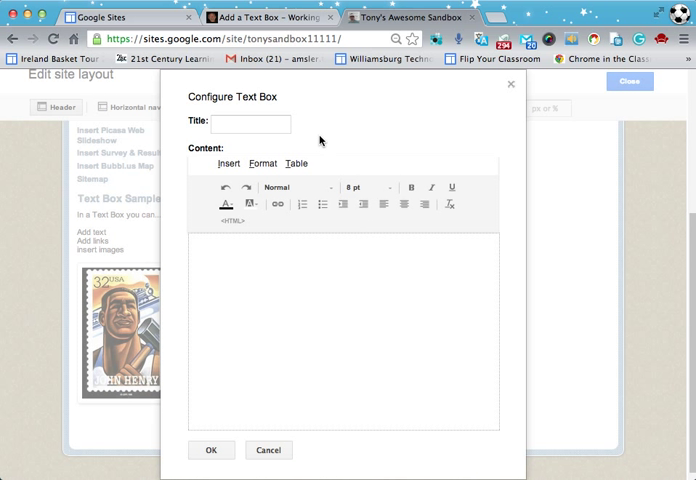
{"action": "left_click", "coordinate": [251, 123]}
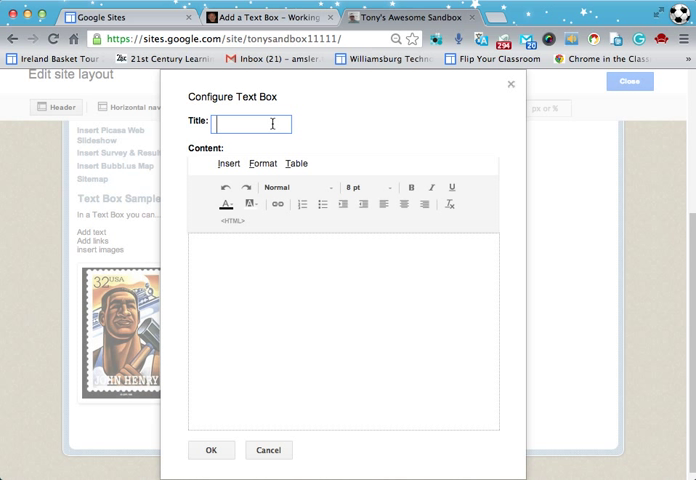
{"action": "type", "text": "Sample Text Box"}
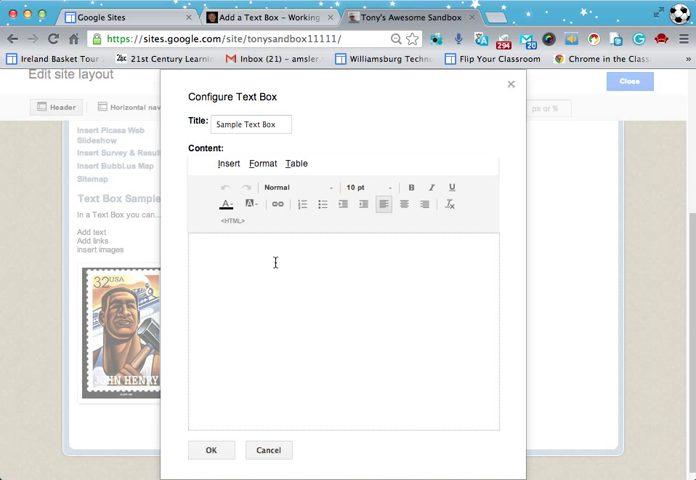
{"action": "mouse_move", "coordinate": [283, 296]}
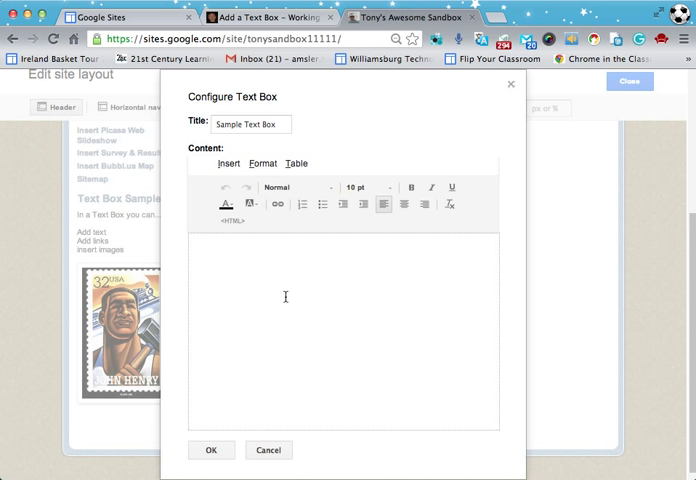
{"action": "mouse_move", "coordinate": [231, 164]}
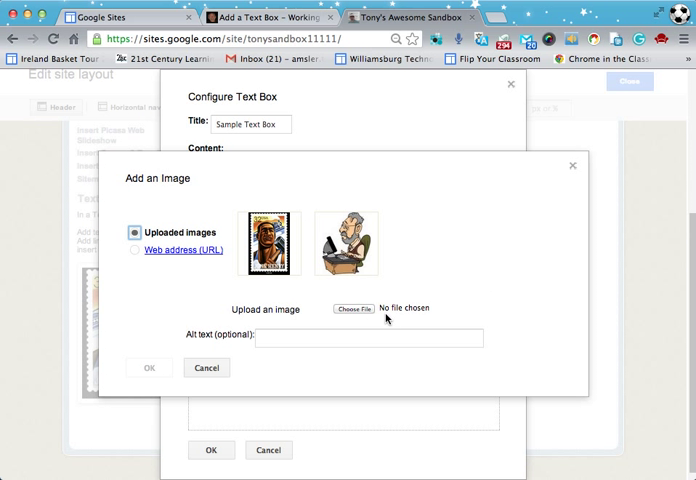
Insert the uploaded cartoon image into the text box content and confirm the configuration
{"action": "left_click", "coordinate": [345, 242]}
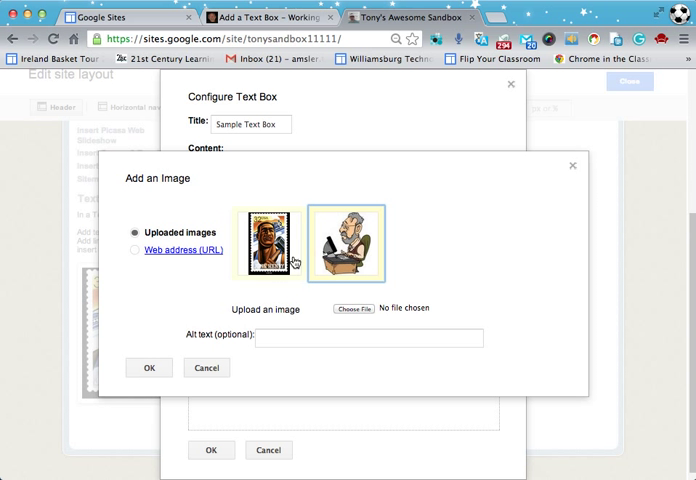
{"action": "left_click", "coordinate": [148, 368]}
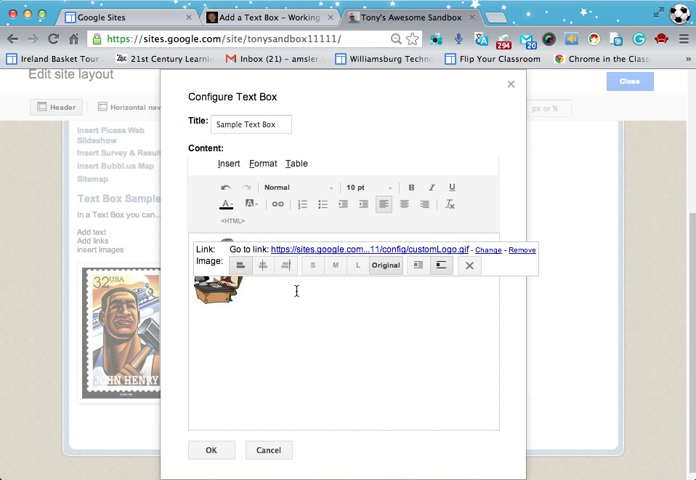
{"action": "left_click", "coordinate": [211, 450]}
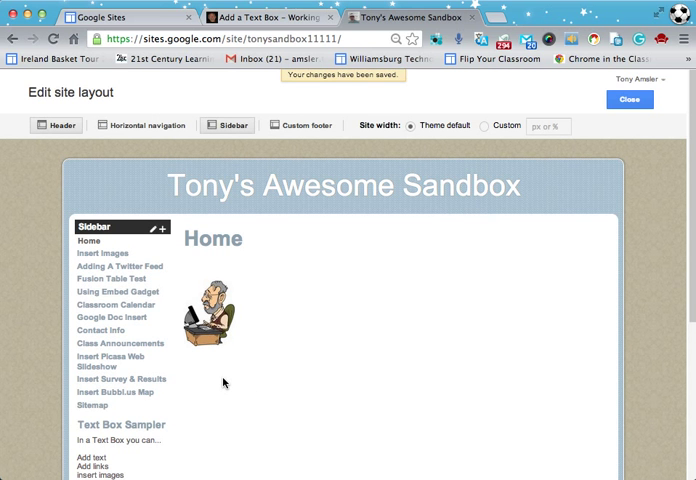
{"action": "scroll", "scroll_direction": "down", "scroll_amount": 3}
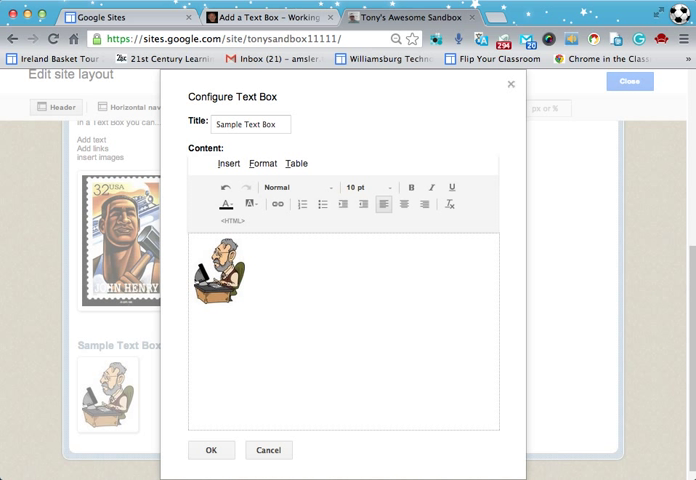
{"action": "type", "text": "www."}
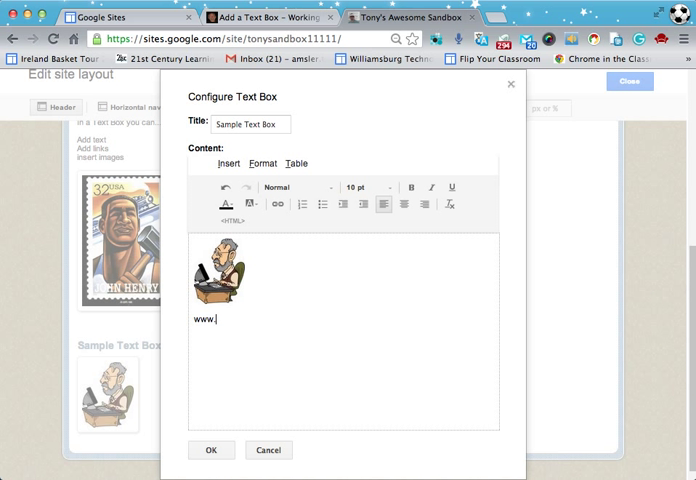
{"action": "type", "text": "gwaea.o"}
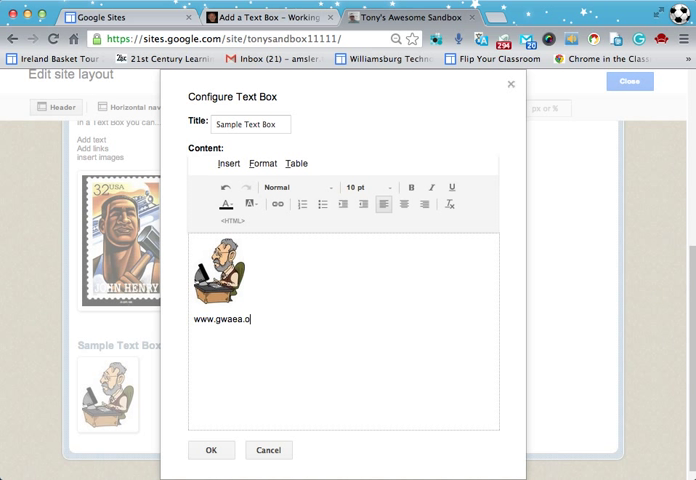
{"action": "type", "text": "rg"}
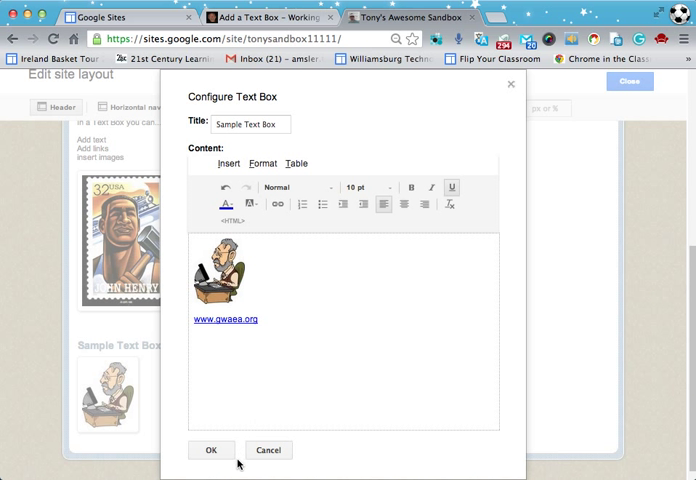
{"action": "left_click", "coordinate": [211, 450]}
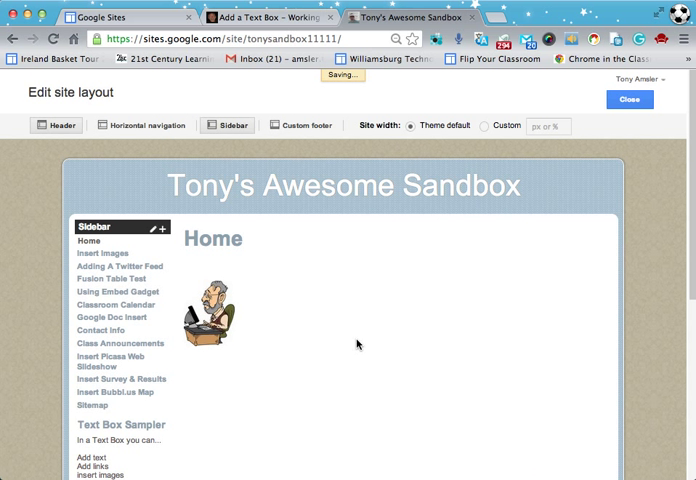
Scroll the live Home page to check the Sample Text Box at the sidebar bottom
{"action": "scroll", "scroll_direction": "down", "scroll_amount": 3}
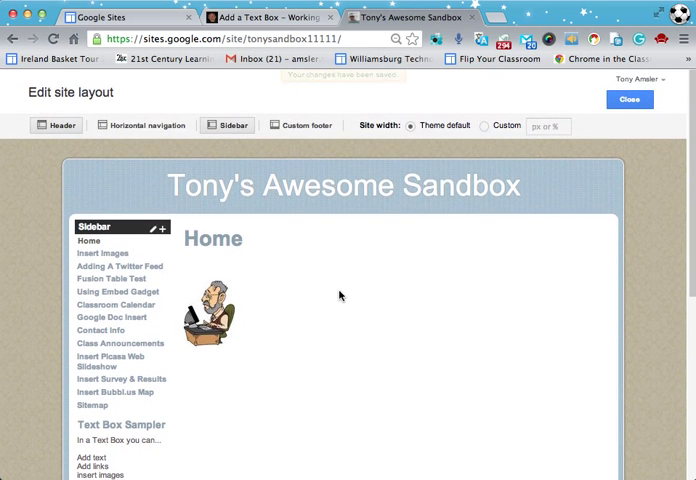
{"action": "mouse_move", "coordinate": [630, 99]}
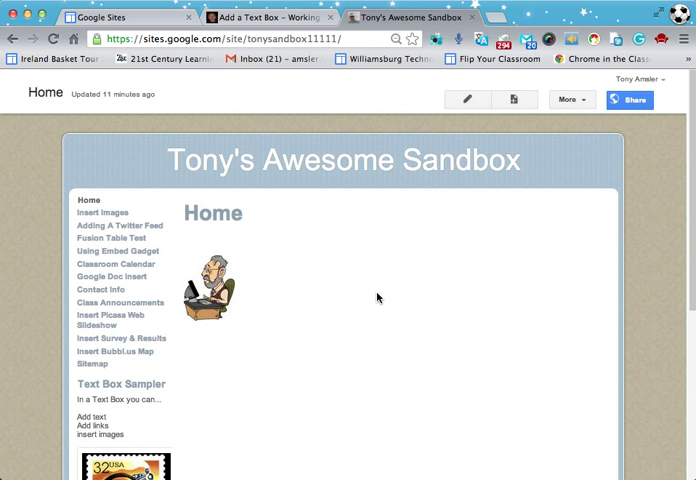
{"action": "scroll", "scroll_direction": "down", "scroll_amount": 3}
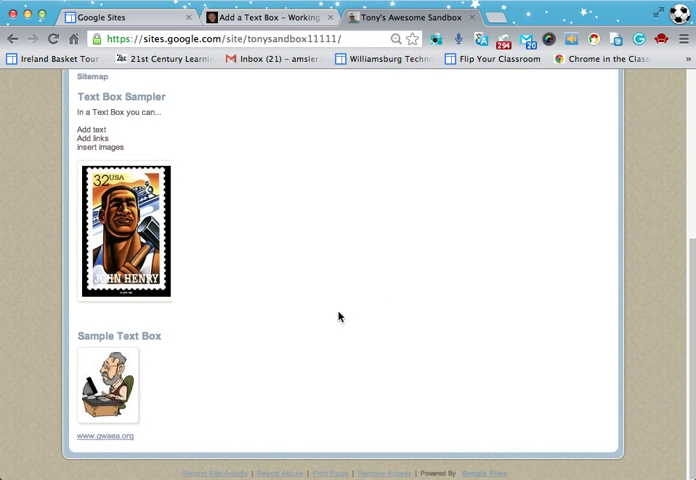
{"action": "mouse_move", "coordinate": [340, 310]}
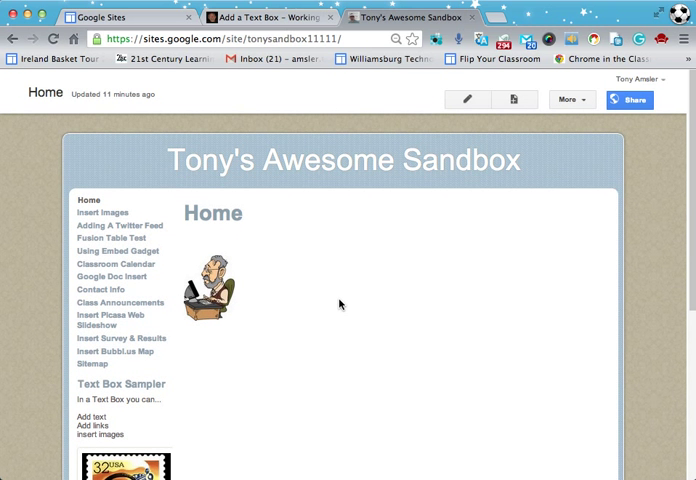
Re-enter the layout editor, drag Sample Text Box above the navigation, and close editing
{"action": "left_click", "coordinate": [571, 99]}
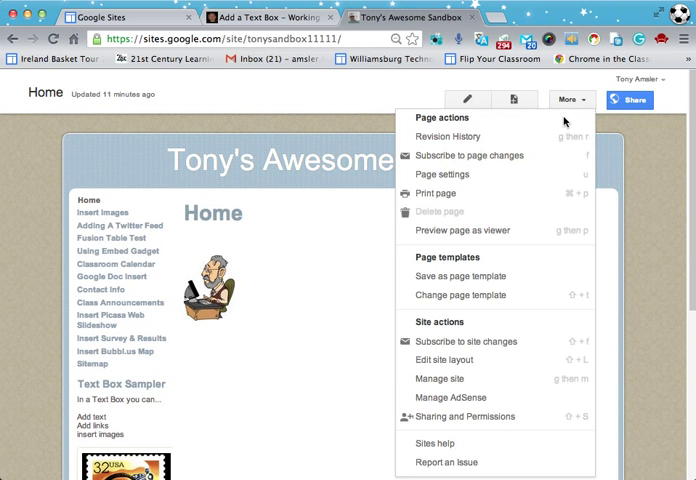
{"action": "left_click", "coordinate": [450, 360]}
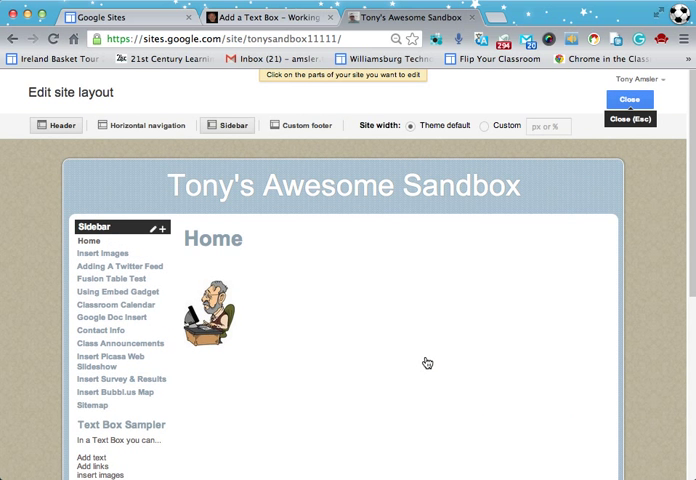
{"action": "mouse_move", "coordinate": [392, 347]}
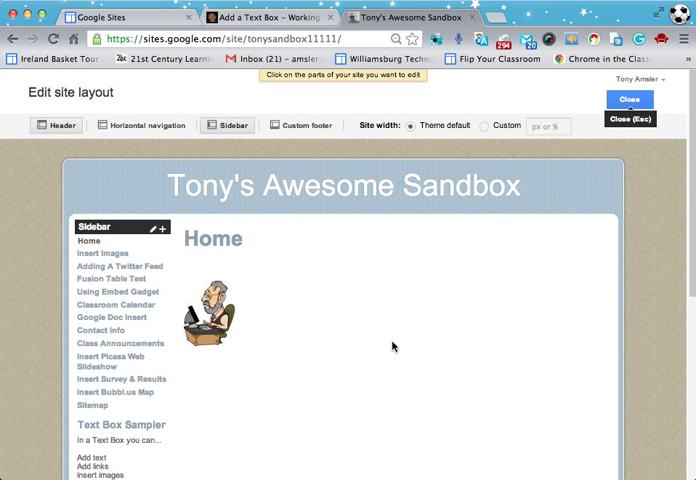
{"action": "scroll", "scroll_direction": "down", "scroll_amount": 3}
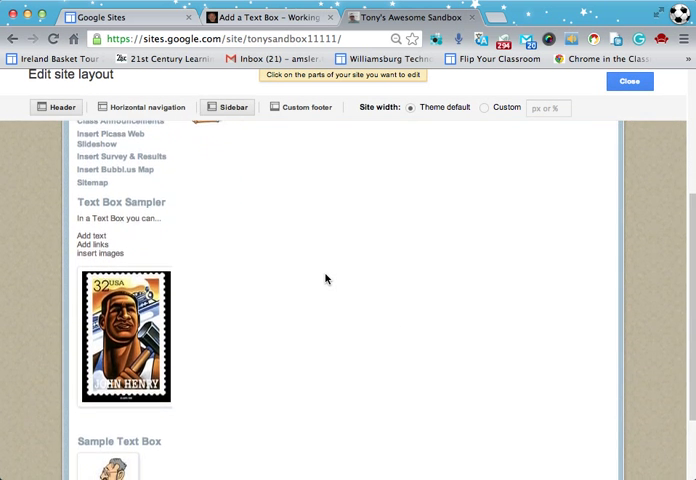
{"action": "scroll", "scroll_direction": "down", "scroll_amount": 3}
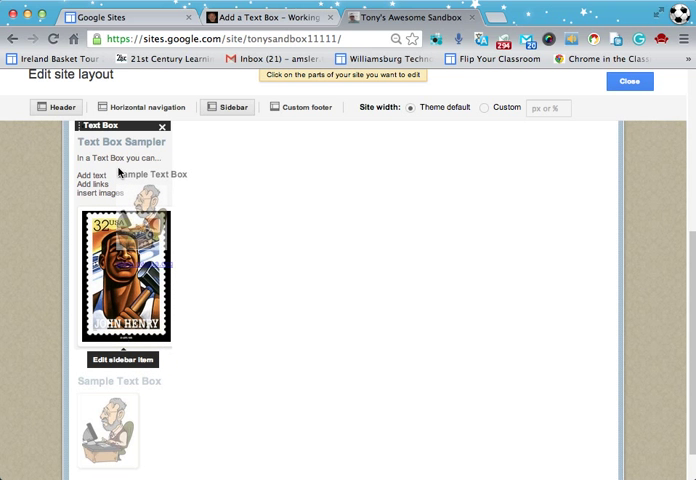
{"action": "left_click", "coordinate": [150, 126]}
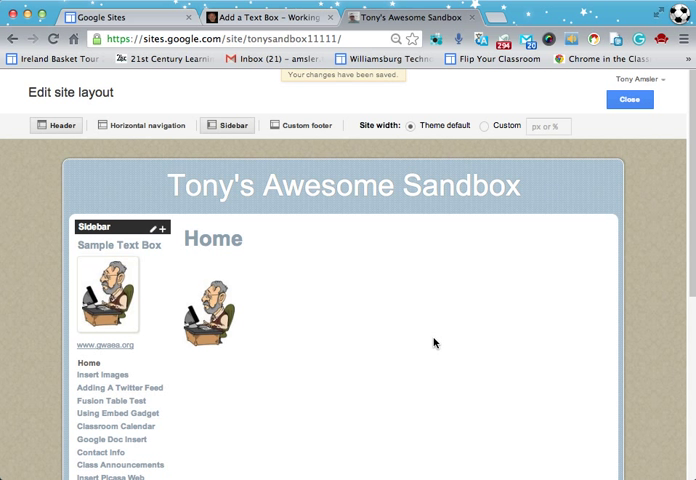
{"action": "left_click", "coordinate": [630, 99]}
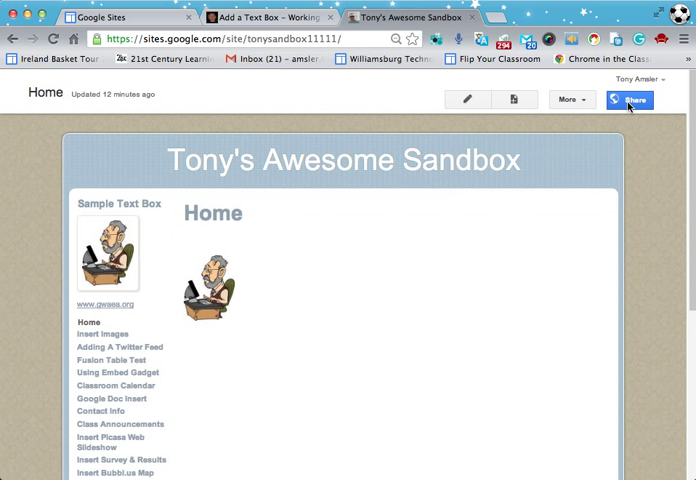
{"action": "mouse_move", "coordinate": [534, 246]}
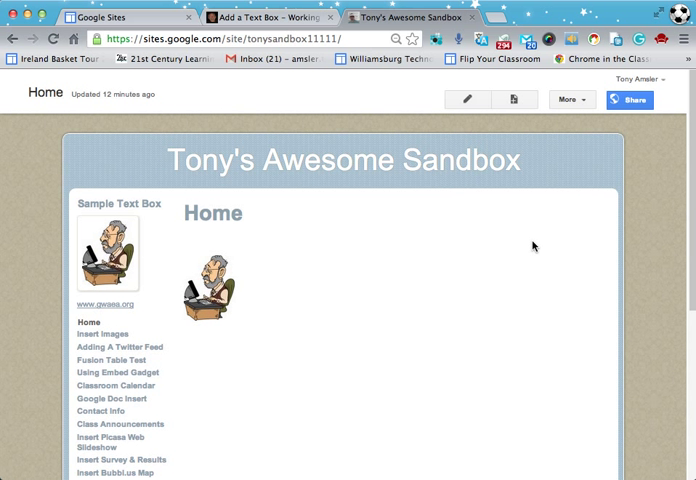